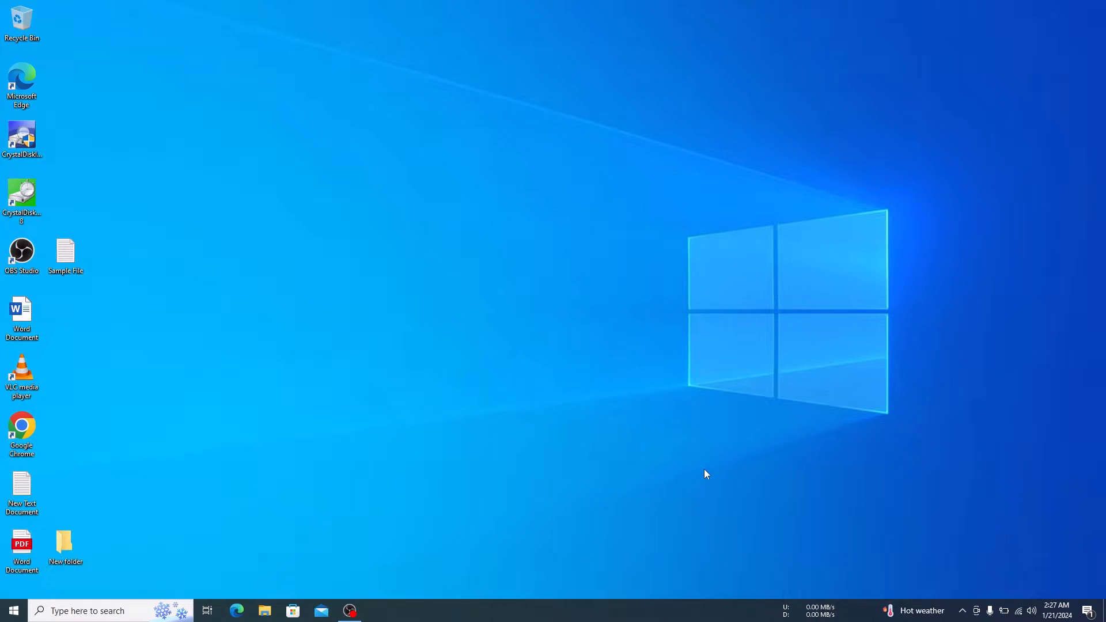
mouse_move(702, 468)
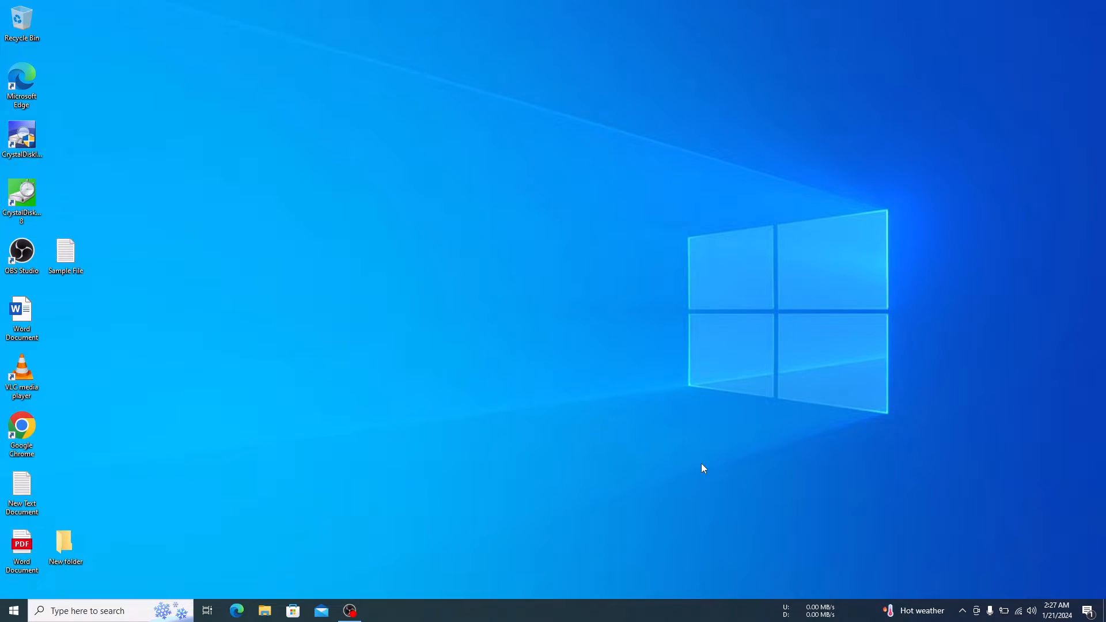
mouse_move(208, 465)
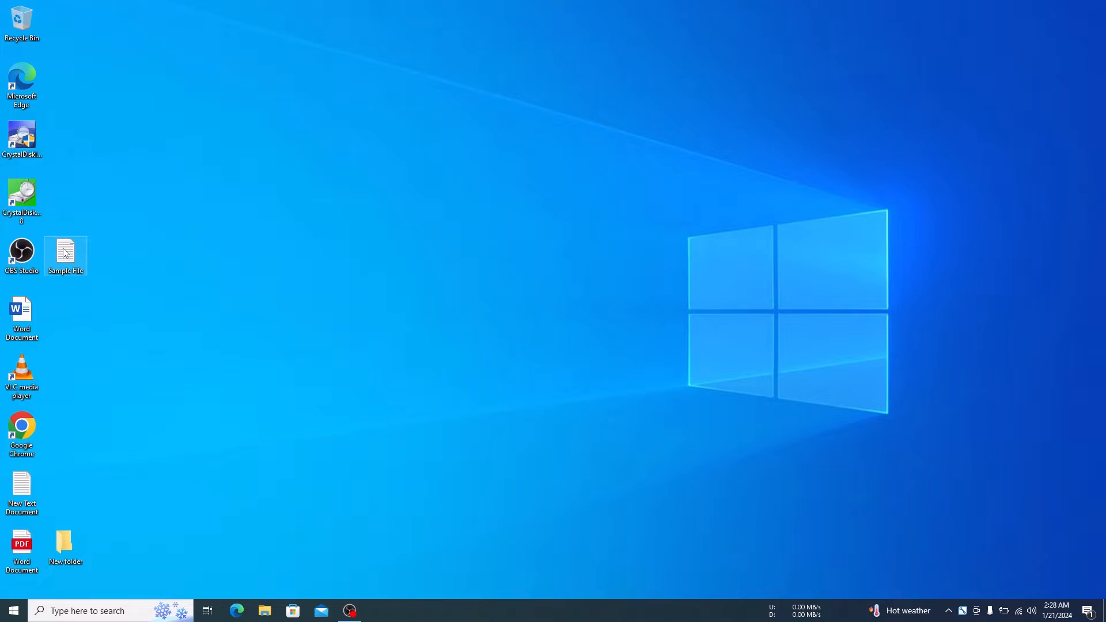
Open the Properties dialog for Sample File on the desktop.
right_click(65, 252)
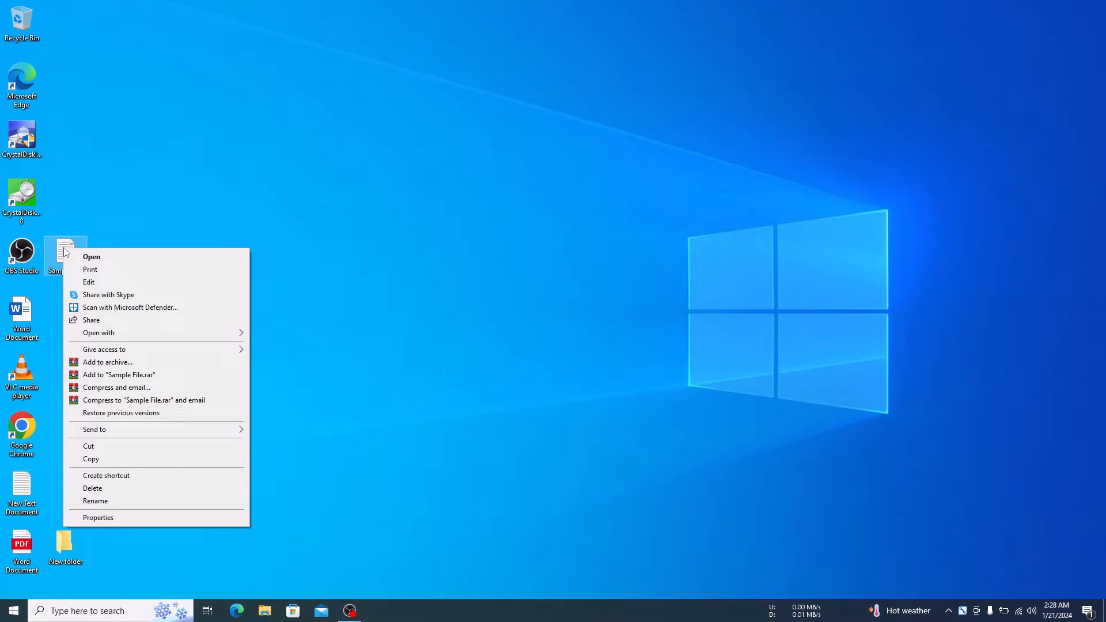
mouse_move(98, 328)
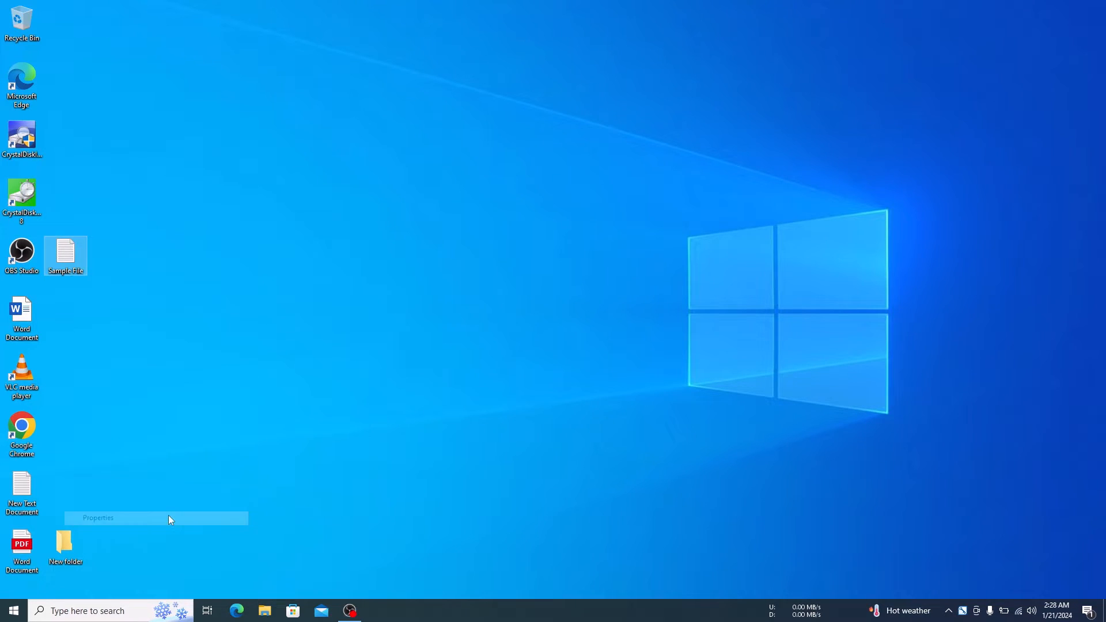
left_click(97, 517)
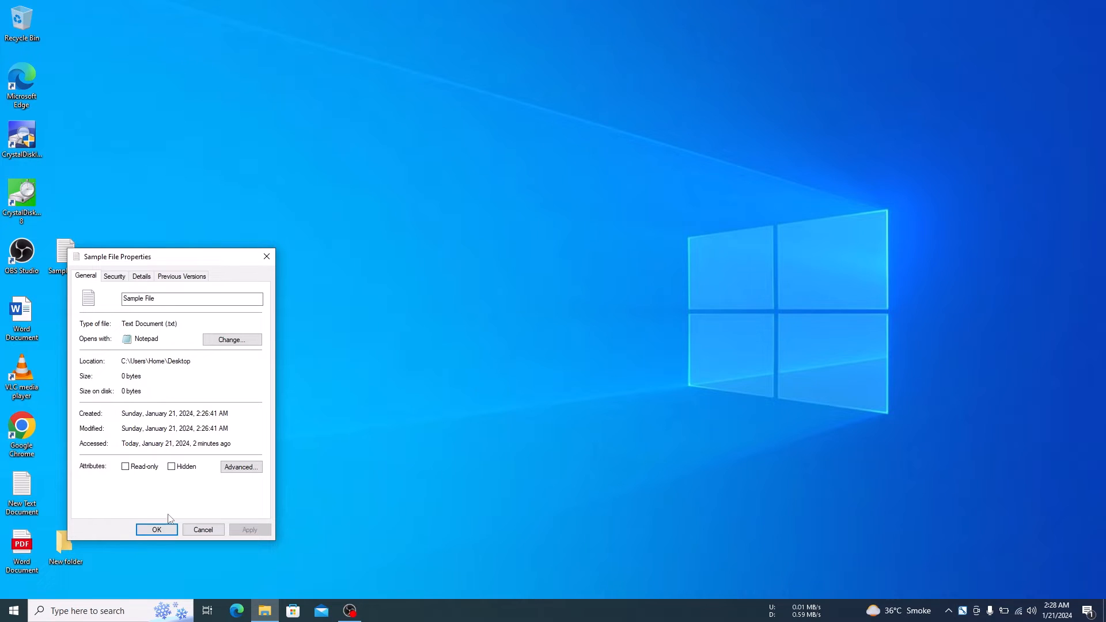
mouse_move(92, 279)
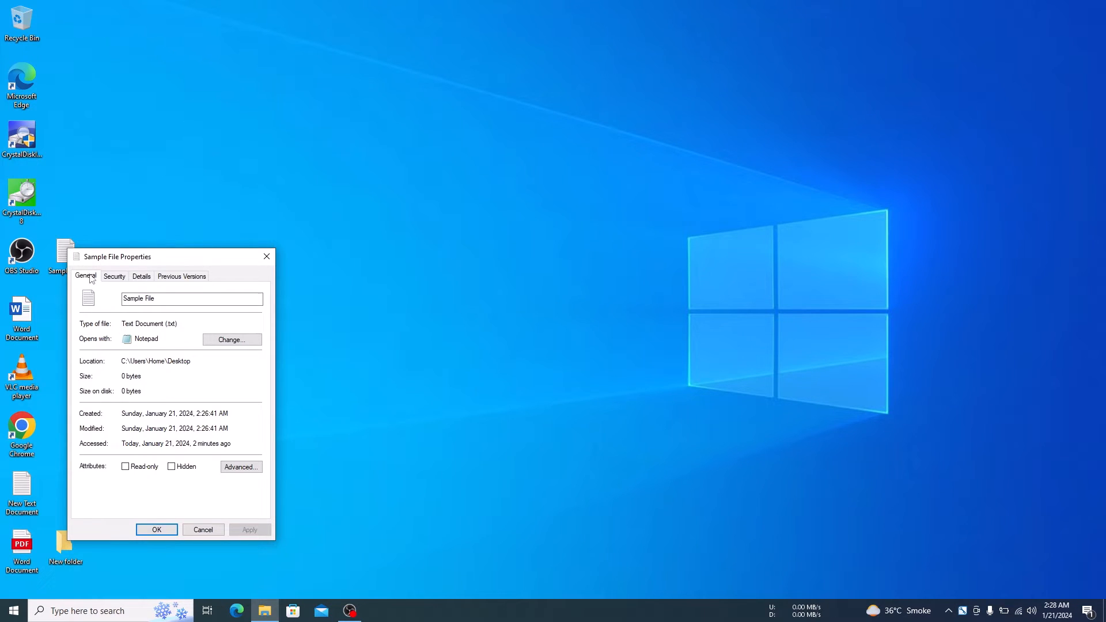
mouse_move(90, 276)
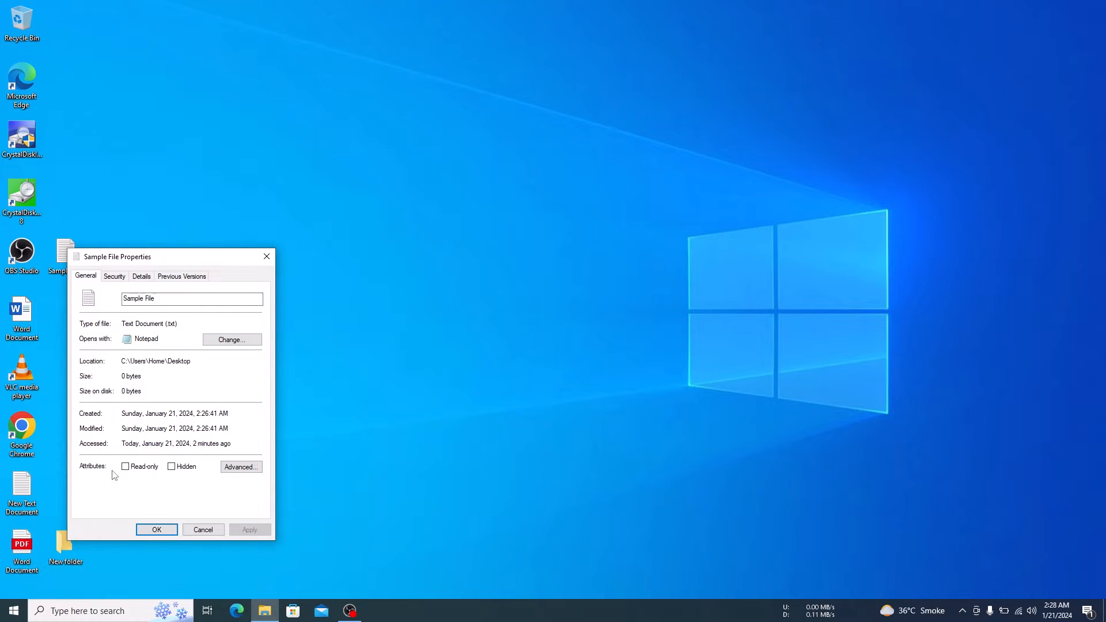
mouse_move(172, 467)
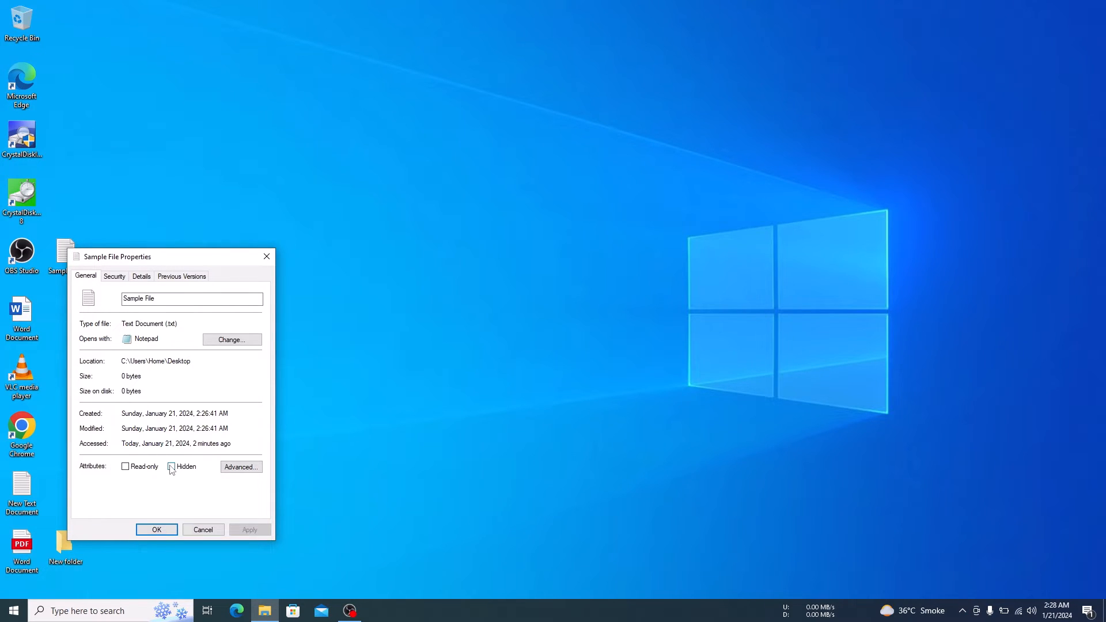
Give Sample File the Hidden attribute, apply it, and close Properties.
left_click(170, 466)
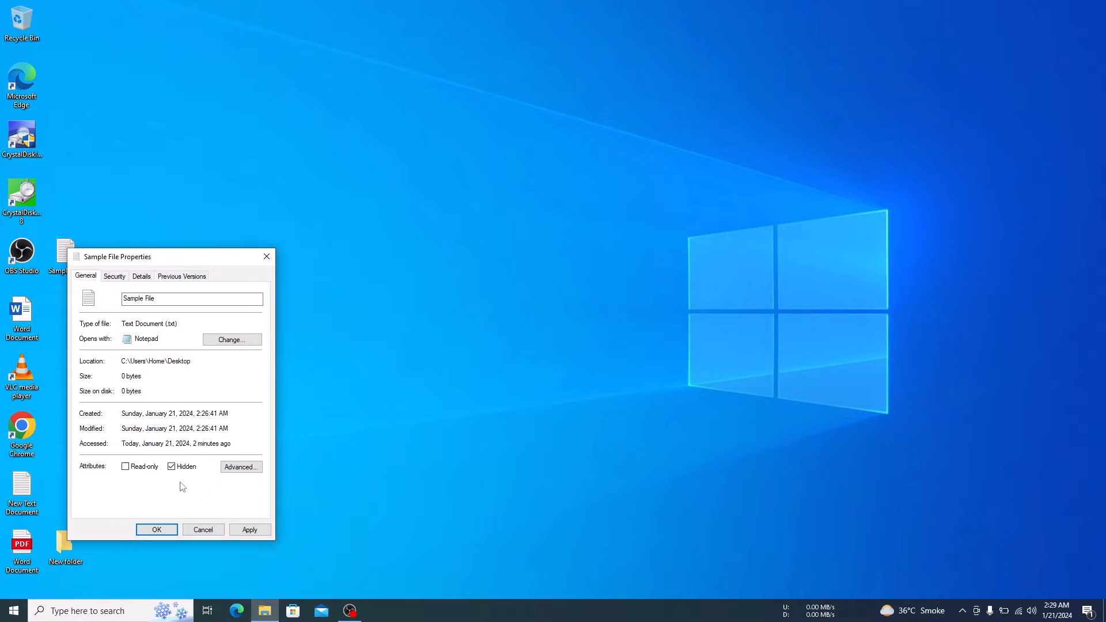
left_click(248, 530)
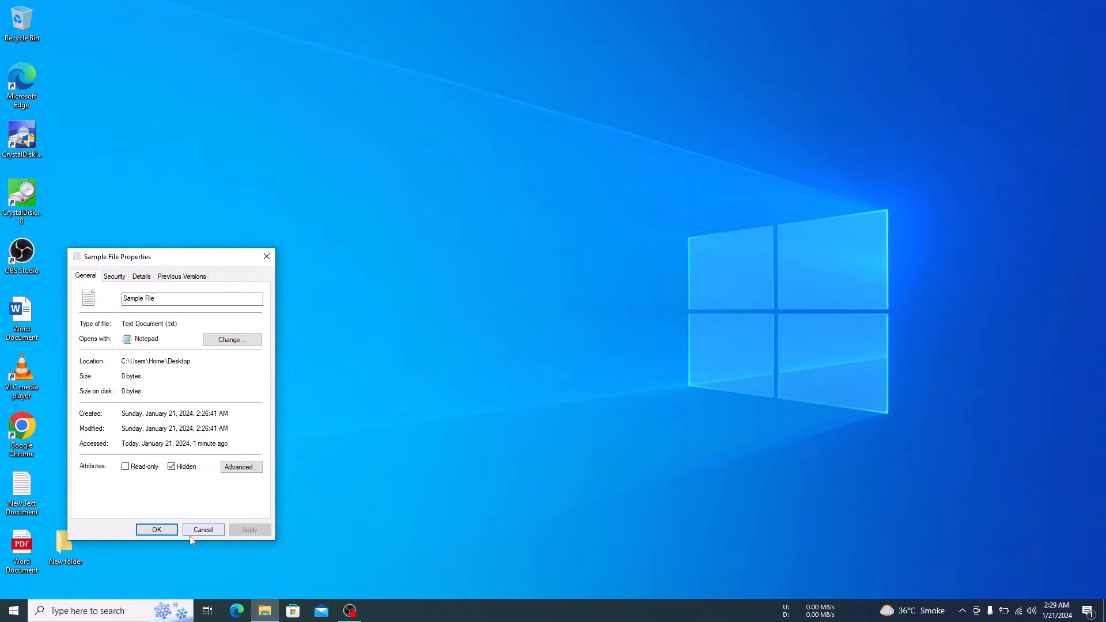
left_click(156, 530)
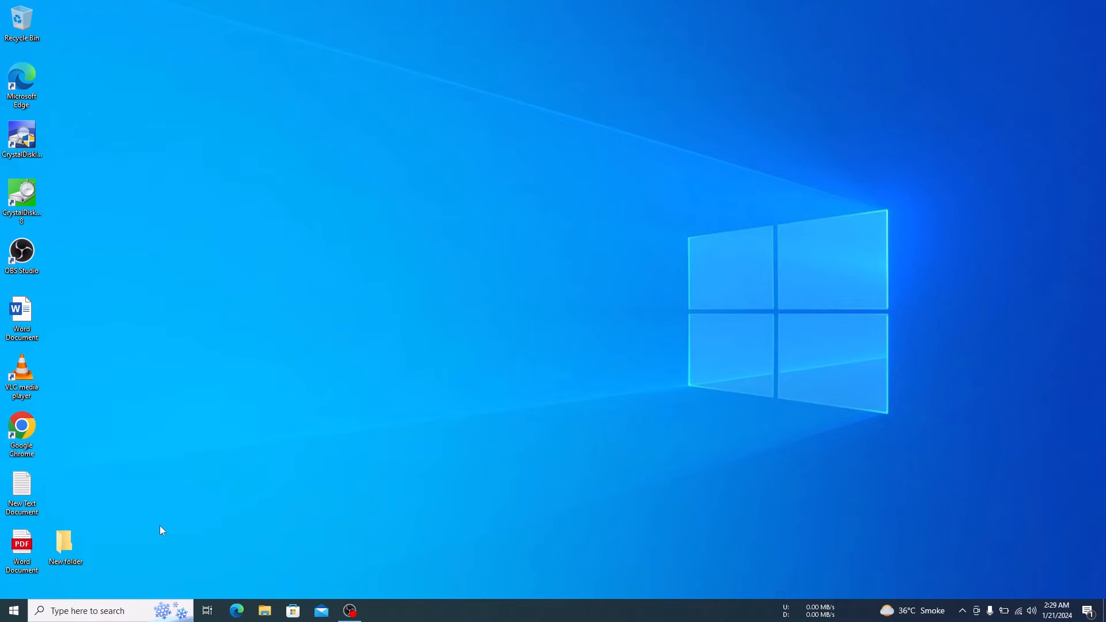
mouse_move(188, 460)
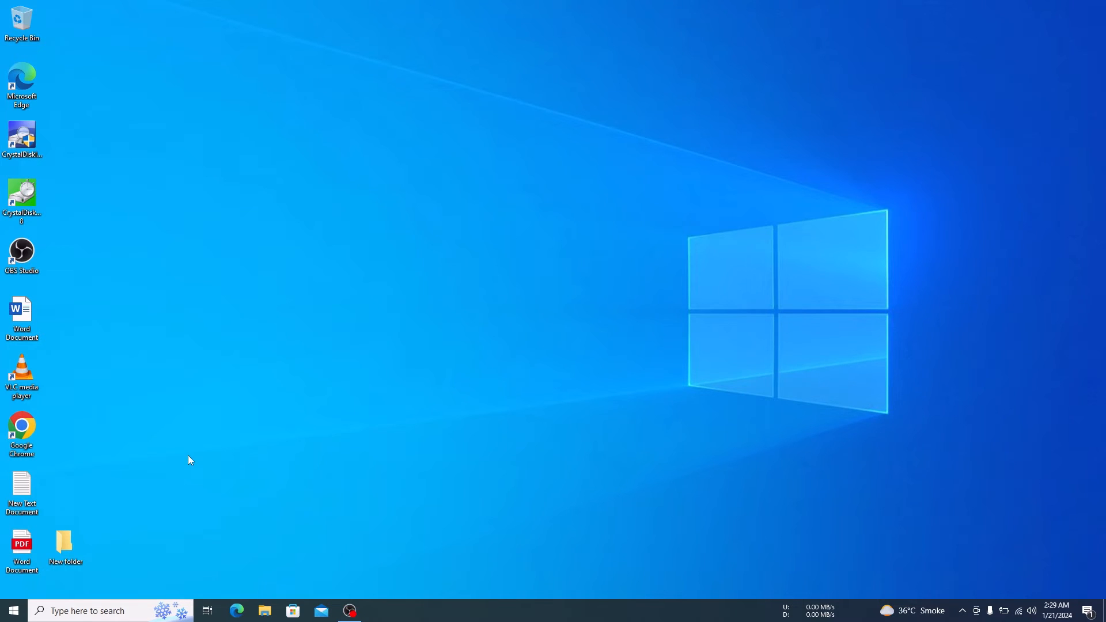
Turn on Hidden items in File Explorer's View tab so Sample File shows again.
left_click(264, 610)
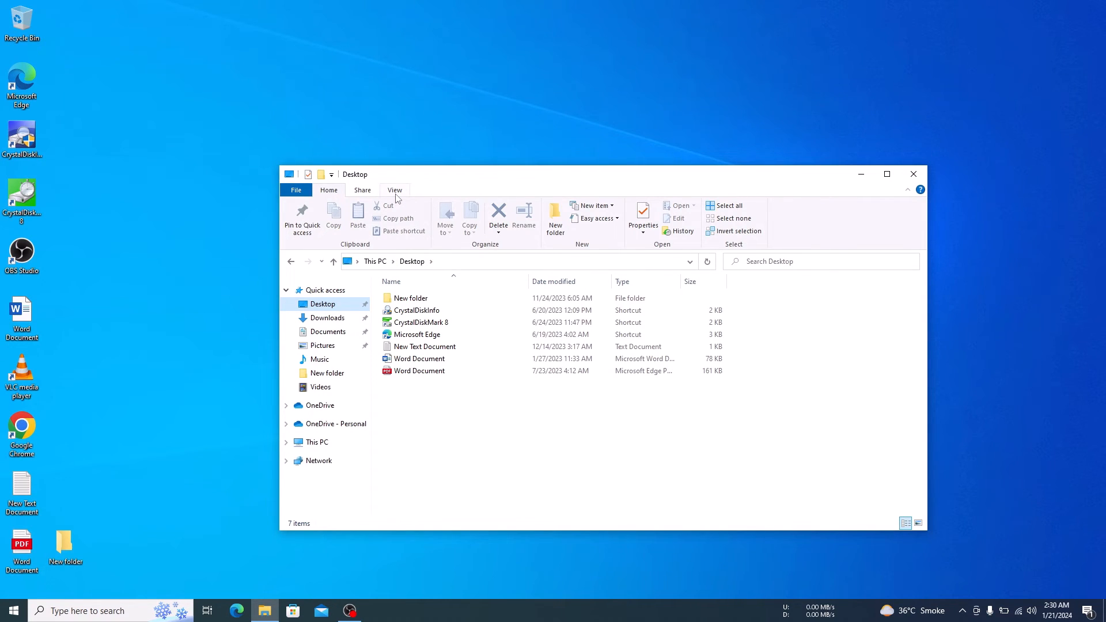
left_click(394, 189)
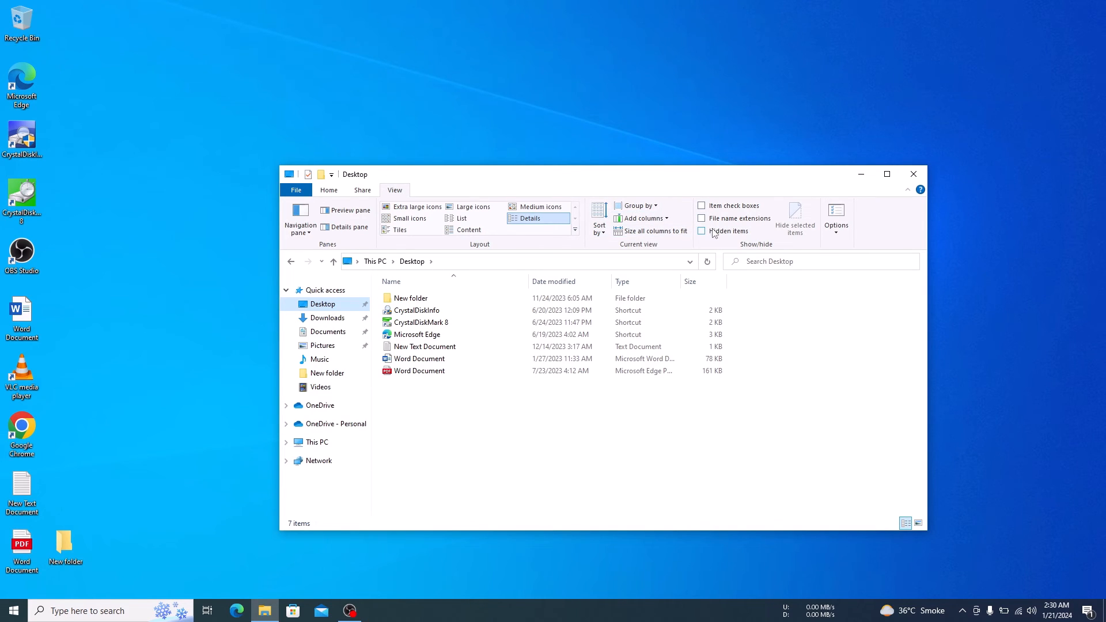
left_click(702, 231)
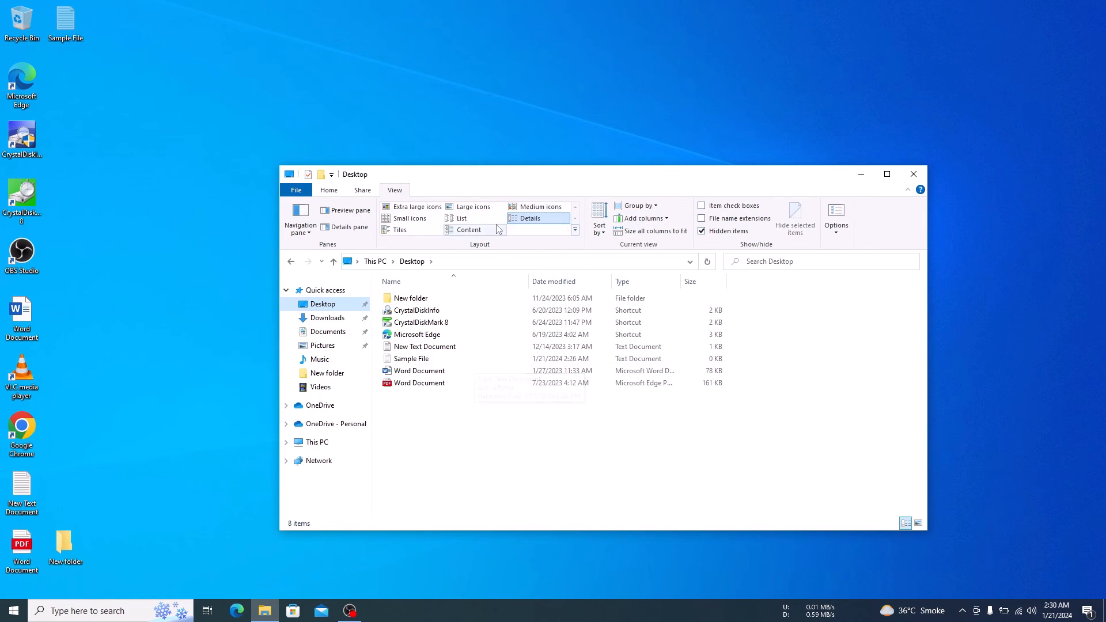
mouse_move(118, 29)
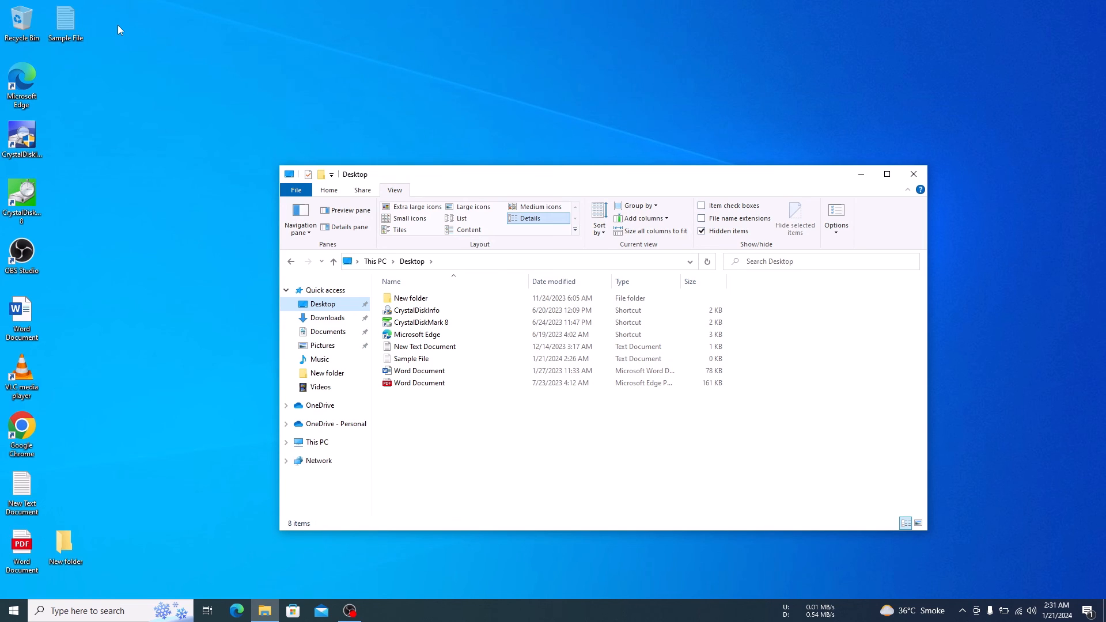